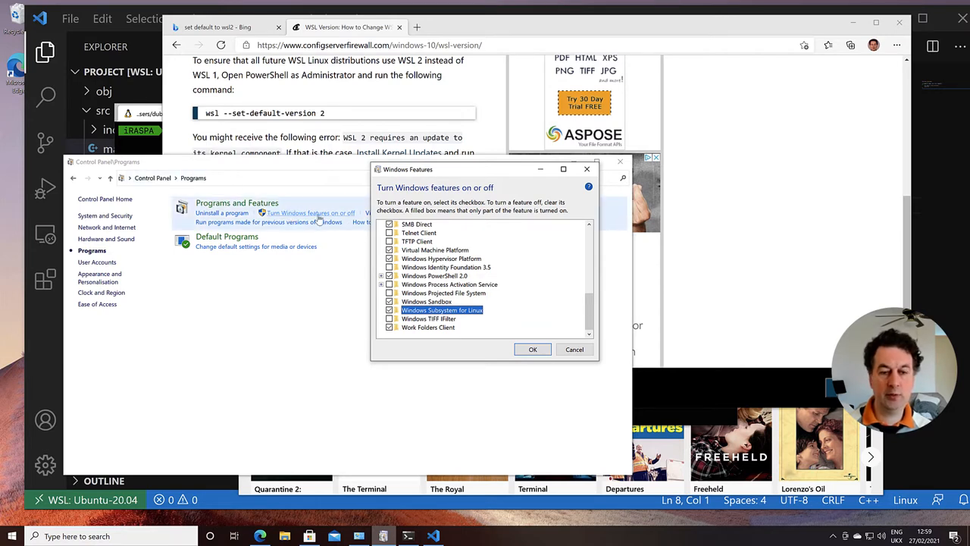
{"action": "mouse_move", "coordinate": [442, 310]}
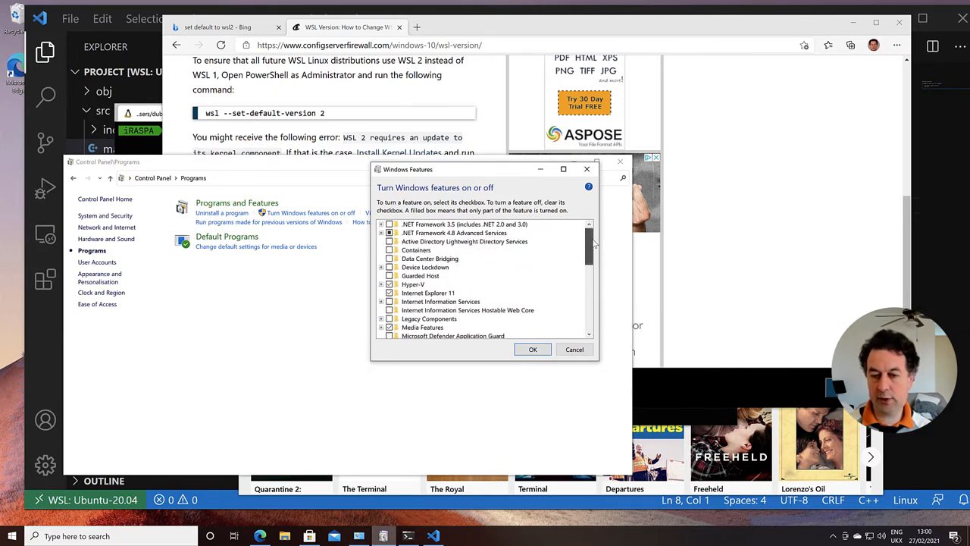
{"action": "mouse_move", "coordinate": [413, 284]}
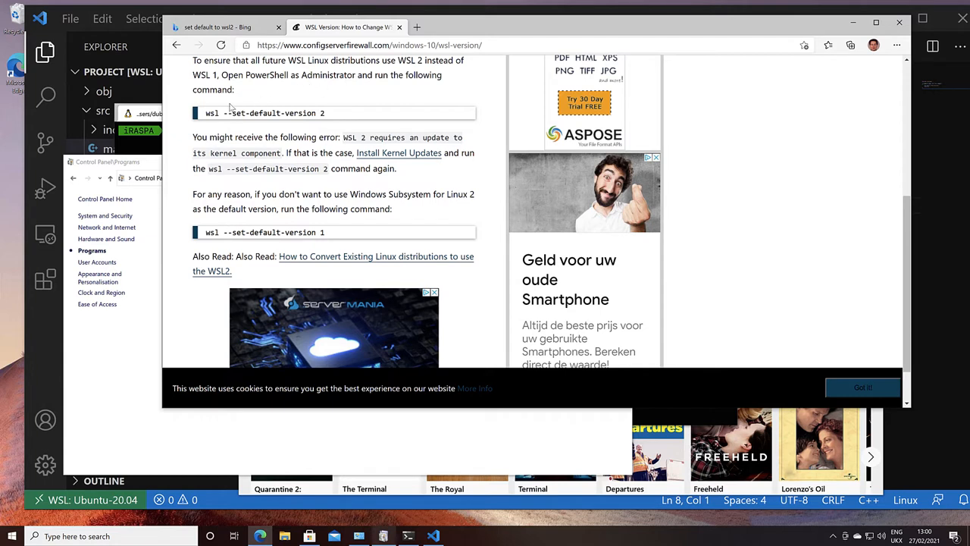
{"action": "mouse_move", "coordinate": [330, 119]}
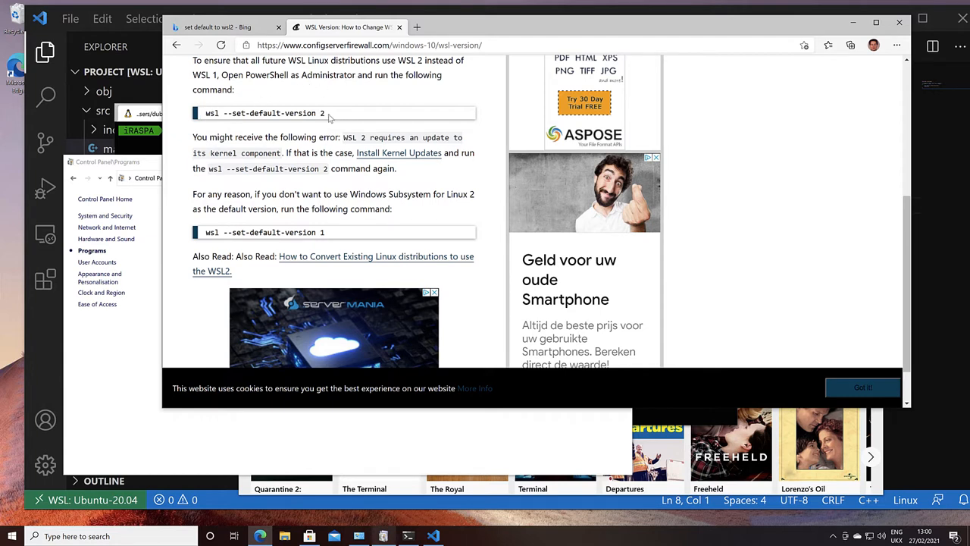
{"action": "mouse_move", "coordinate": [362, 141]}
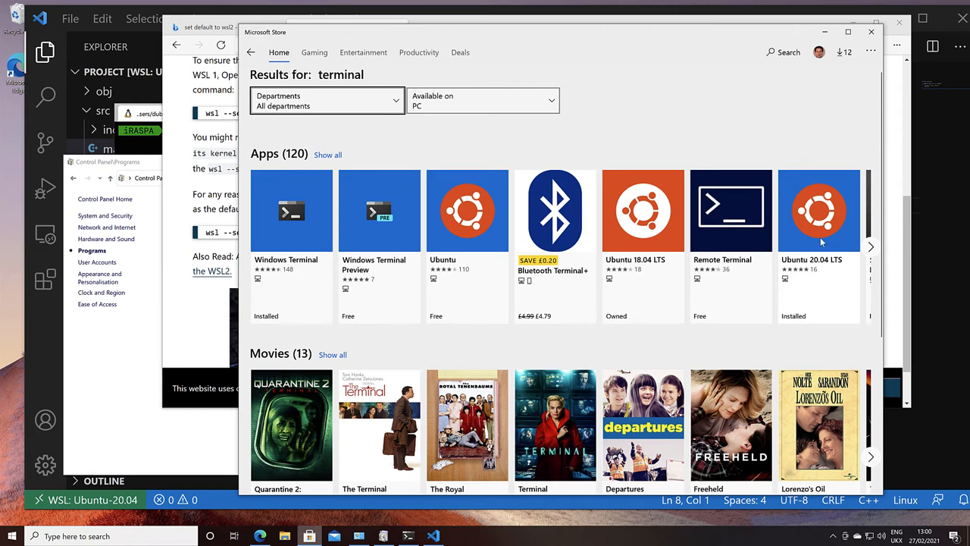
{"action": "mouse_move", "coordinate": [821, 235]}
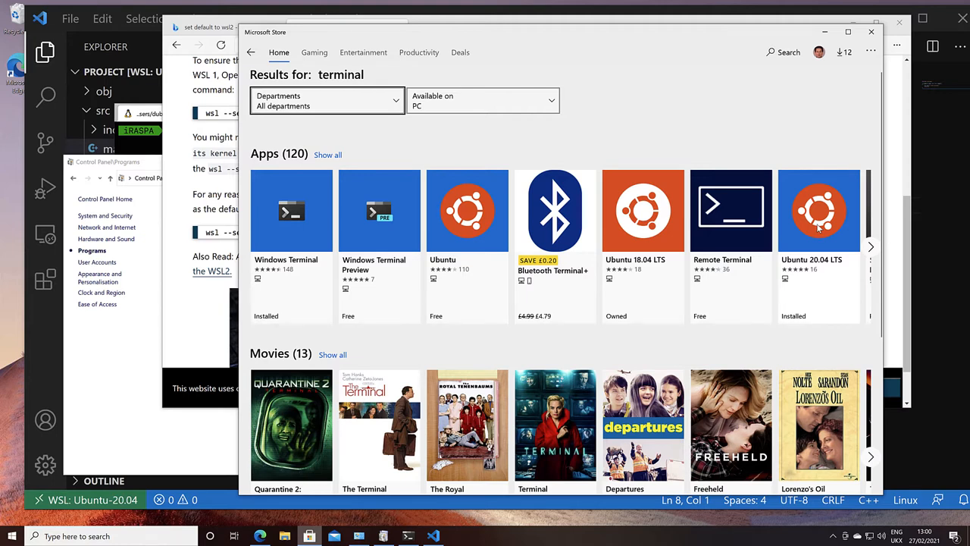
{"action": "mouse_move", "coordinate": [818, 229]}
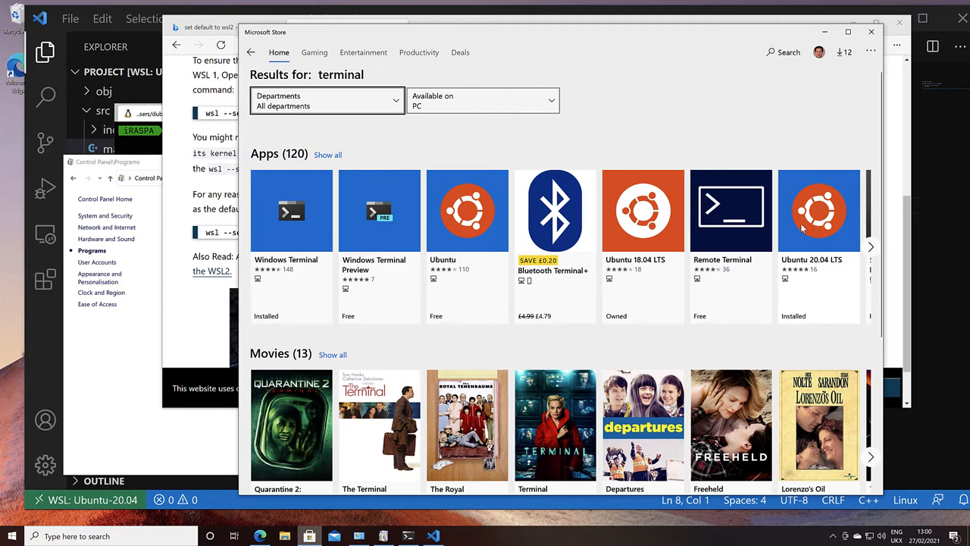
{"action": "mouse_move", "coordinate": [800, 229]}
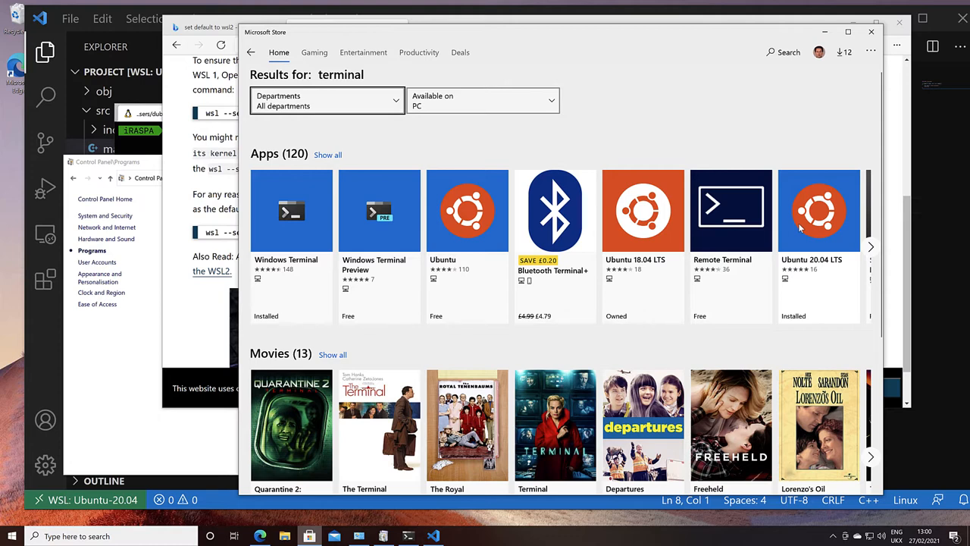
{"action": "mouse_move", "coordinate": [285, 230]}
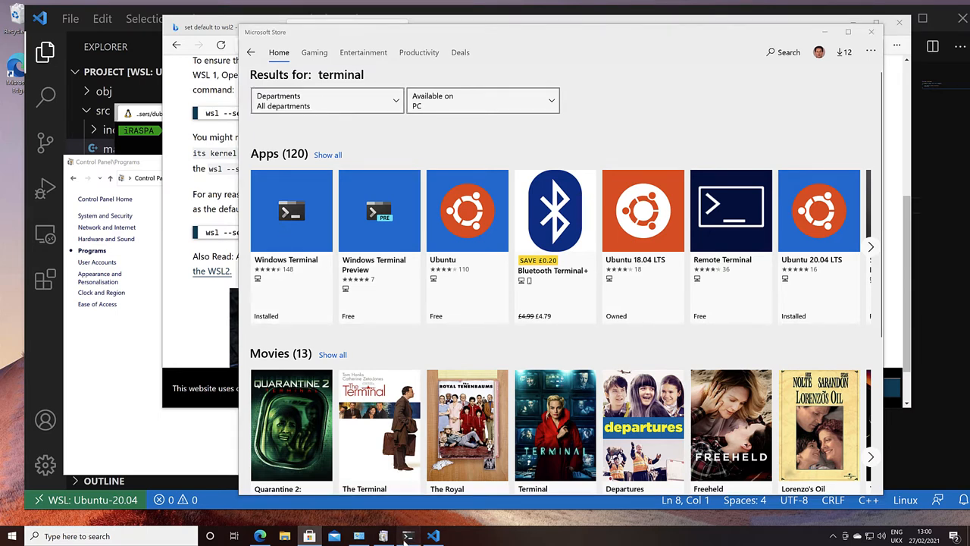
Step: Bring up the Ubuntu terminal and list new-tab profiles: Ubuntu-20.04, PowerShell, Command Prompt, Azure
{"action": "left_click", "coordinate": [407, 536]}
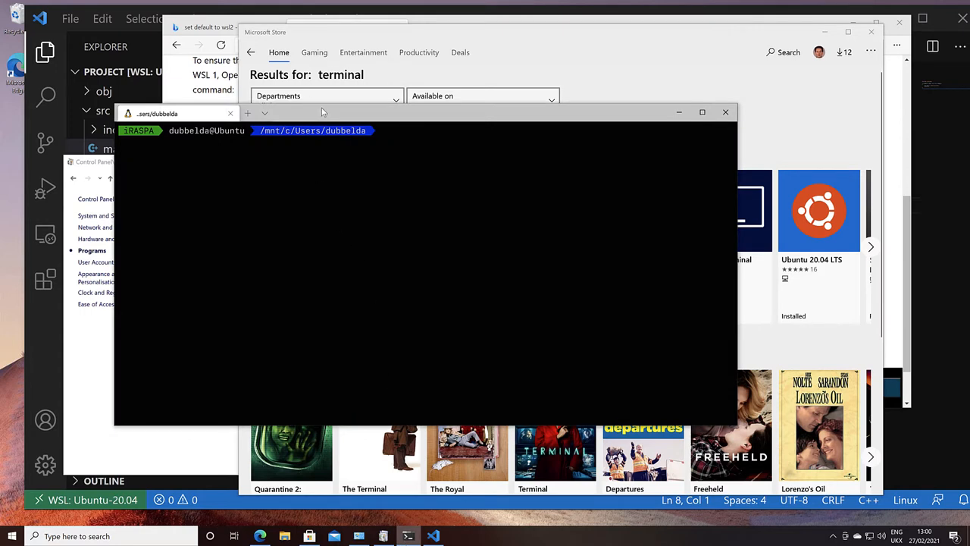
{"action": "left_click", "coordinate": [264, 113]}
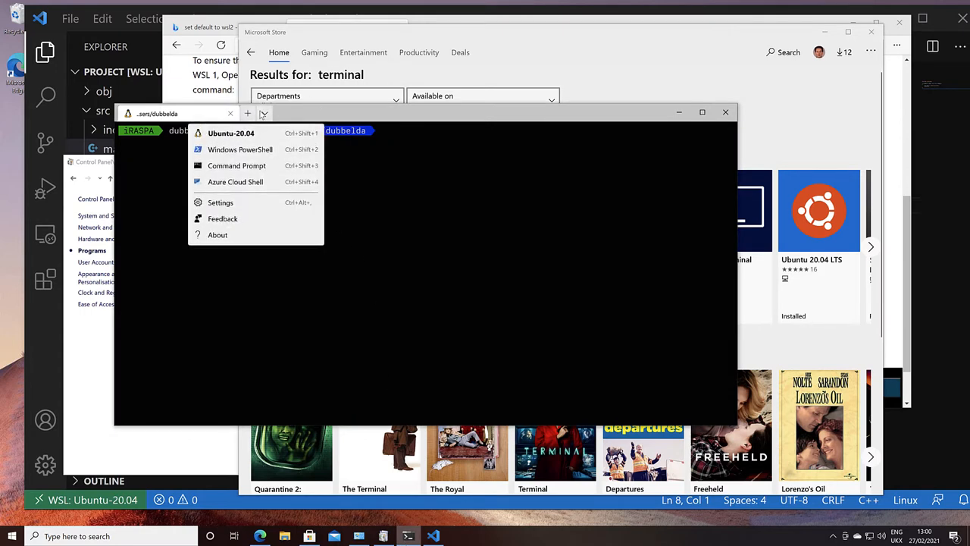
{"action": "mouse_move", "coordinate": [260, 134]}
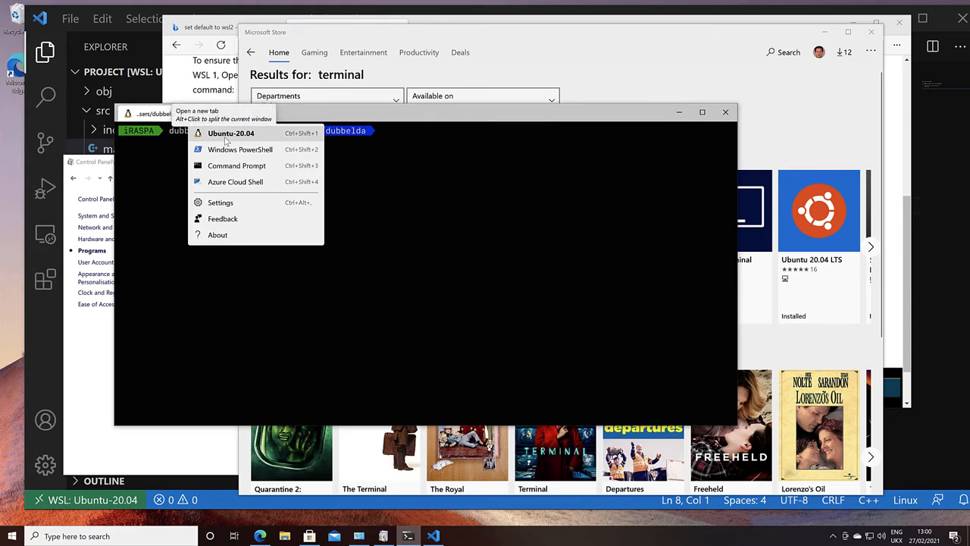
Step: Open Windows Terminal's settings.json, scroll to the Ubuntu-20.04 profile, then close Notepad
{"action": "left_click", "coordinate": [220, 202]}
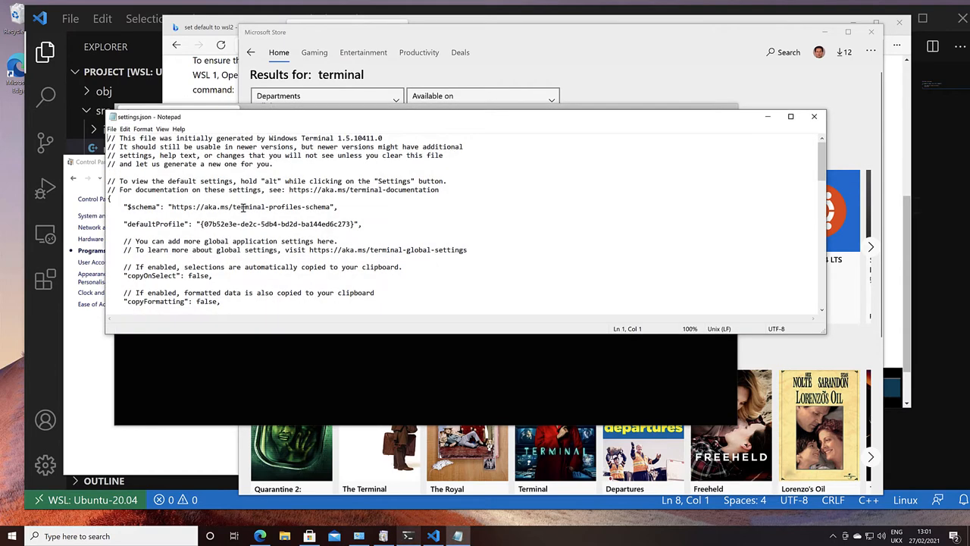
{"action": "scroll", "scroll_direction": "down", "scroll_amount": 3}
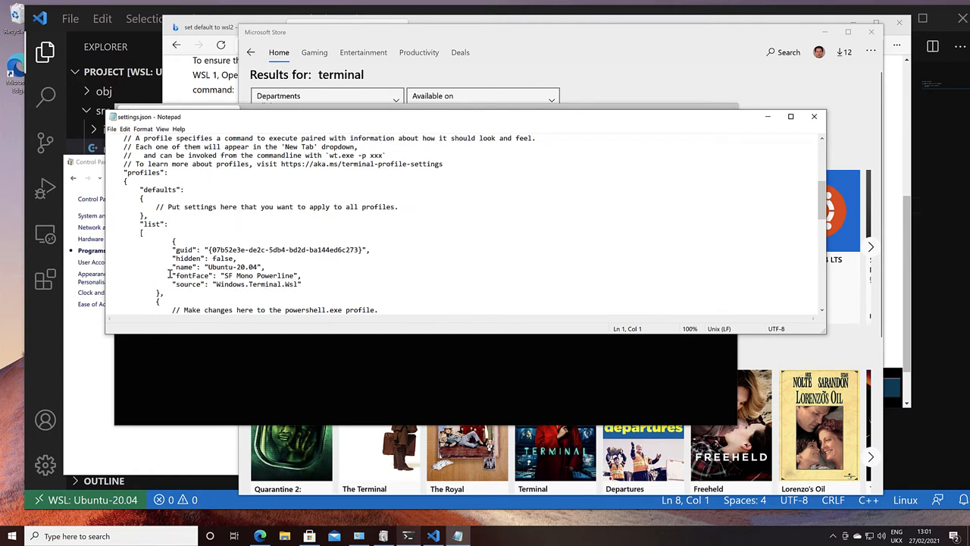
{"action": "left_click_drag", "start_coordinate": [173, 275], "coordinate": [300, 275]}
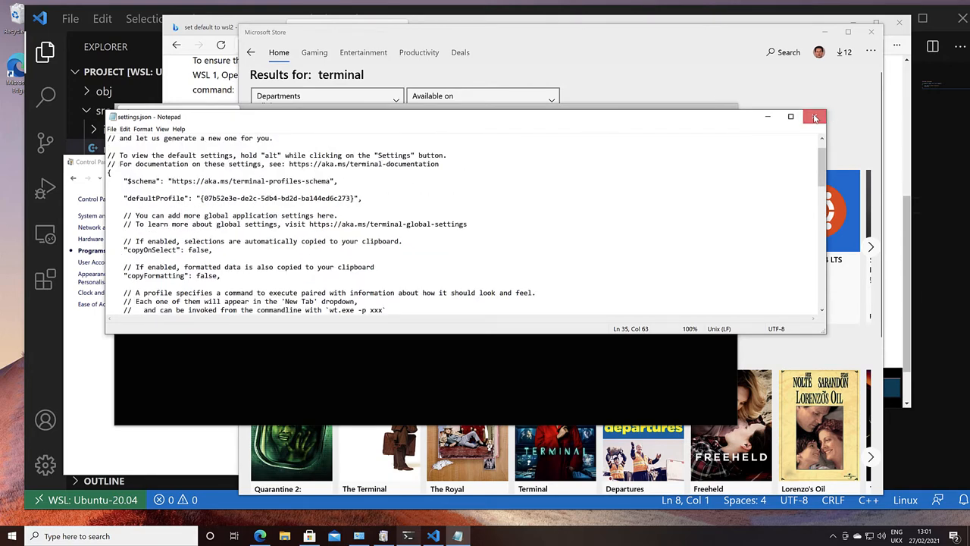
{"action": "left_click", "coordinate": [815, 117]}
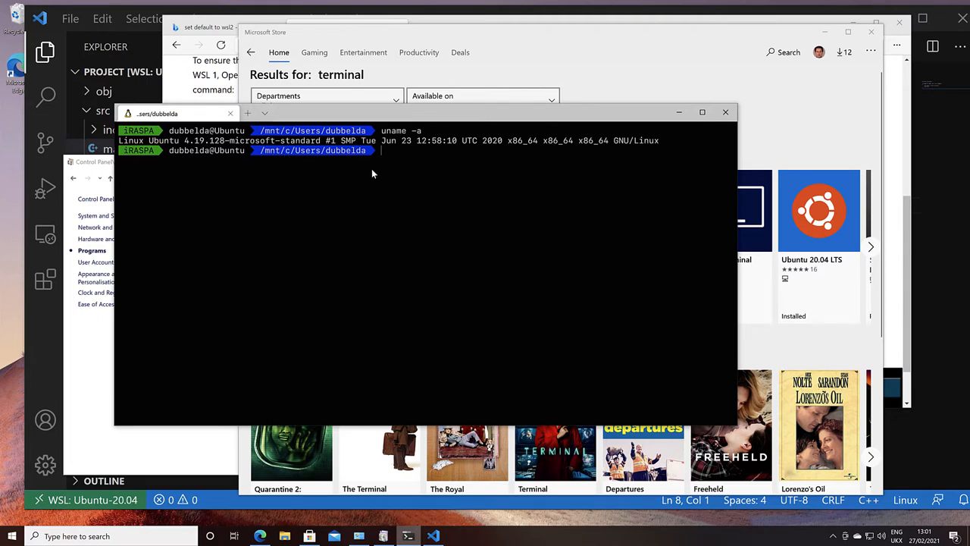
{"action": "mouse_move", "coordinate": [273, 155]}
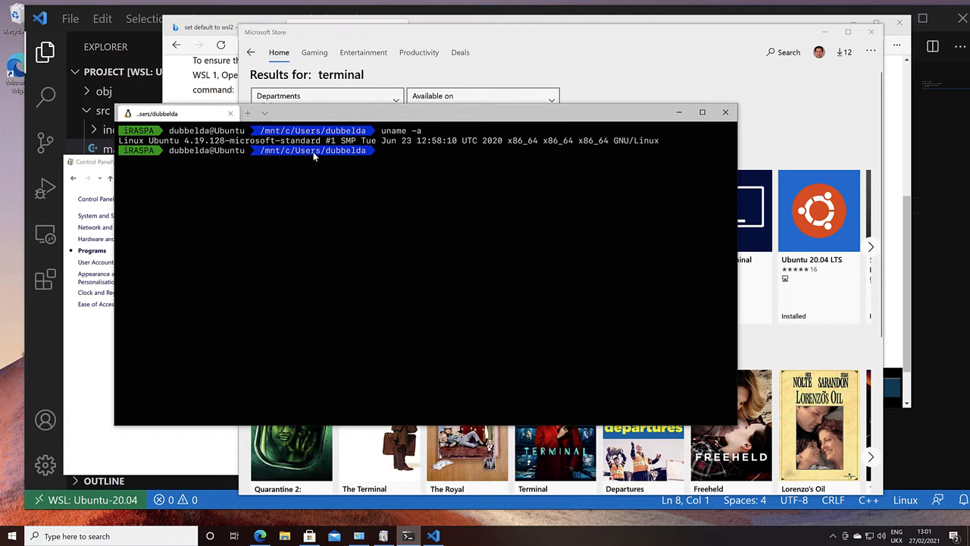
{"action": "mouse_move", "coordinate": [350, 156]}
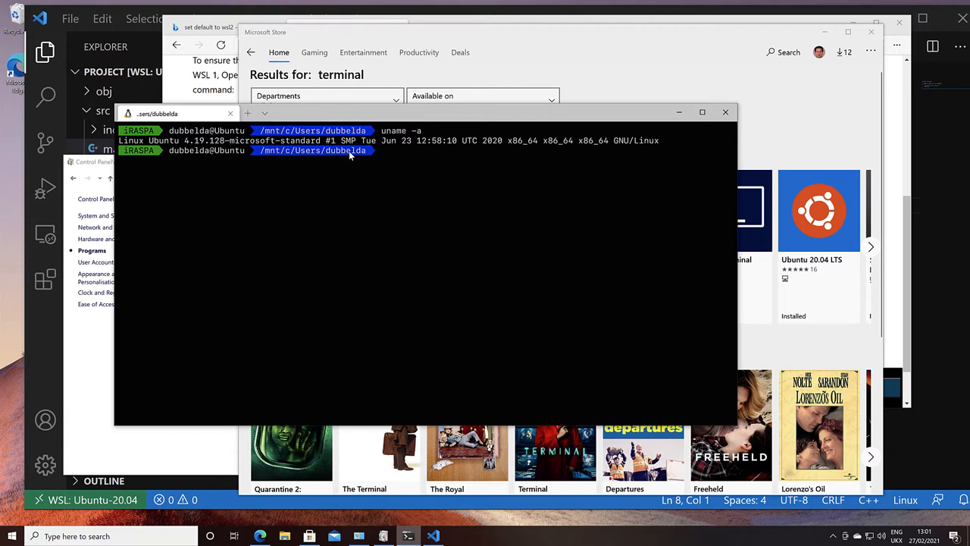
Step: Run cd and pwd to show /home/dubbelda, then cd - back to /mnt/c/Users/dubbelda
{"action": "type", "text": "cd"}
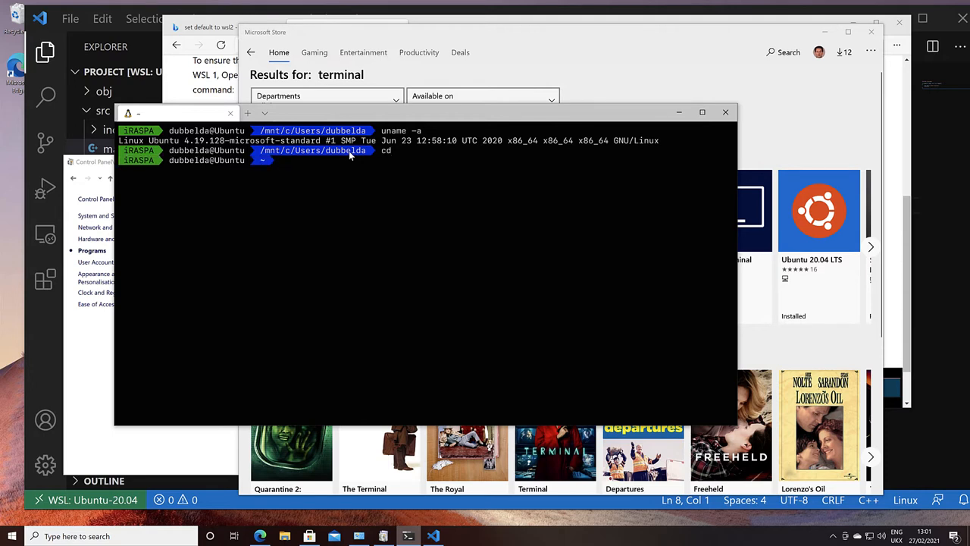
{"action": "type", "text": "pwd"}
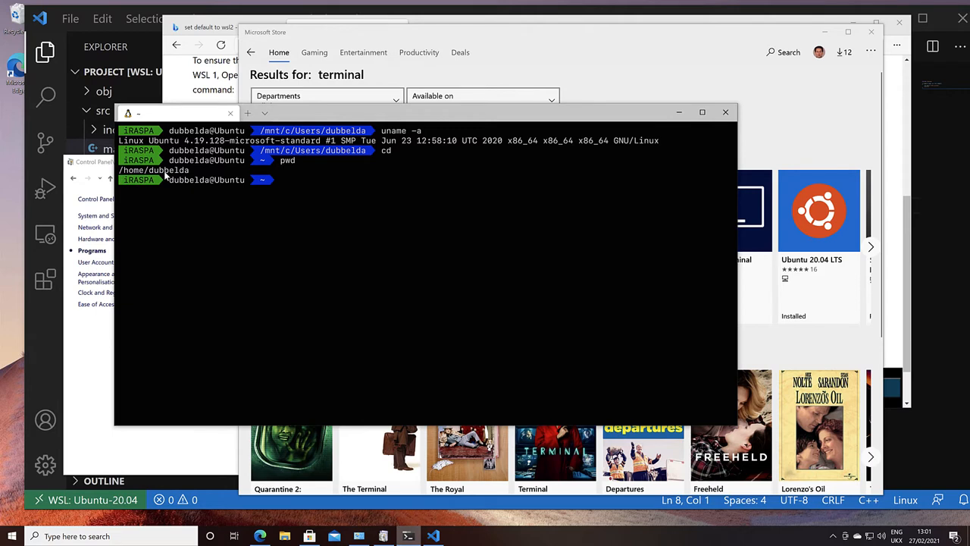
{"action": "type", "text": "cd -"}
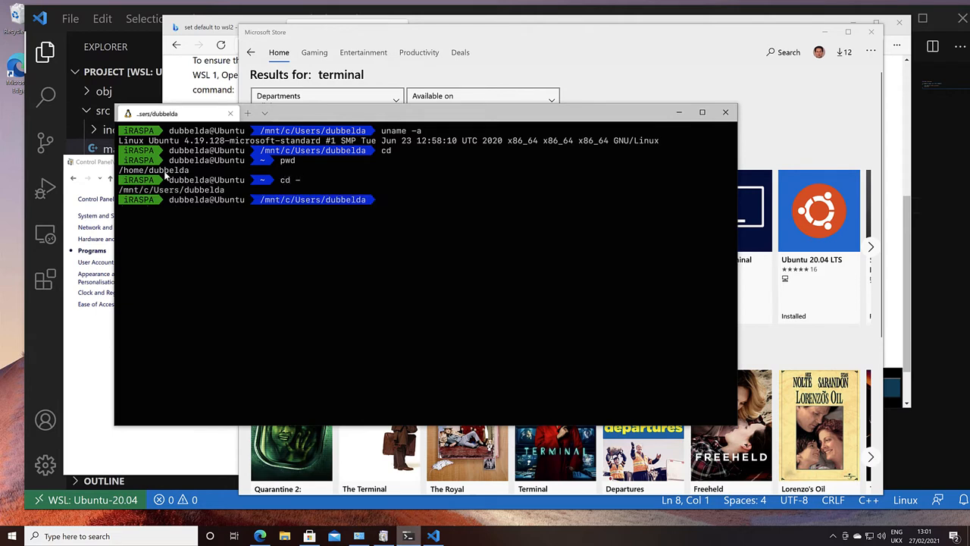
{"action": "mouse_move", "coordinate": [182, 191]}
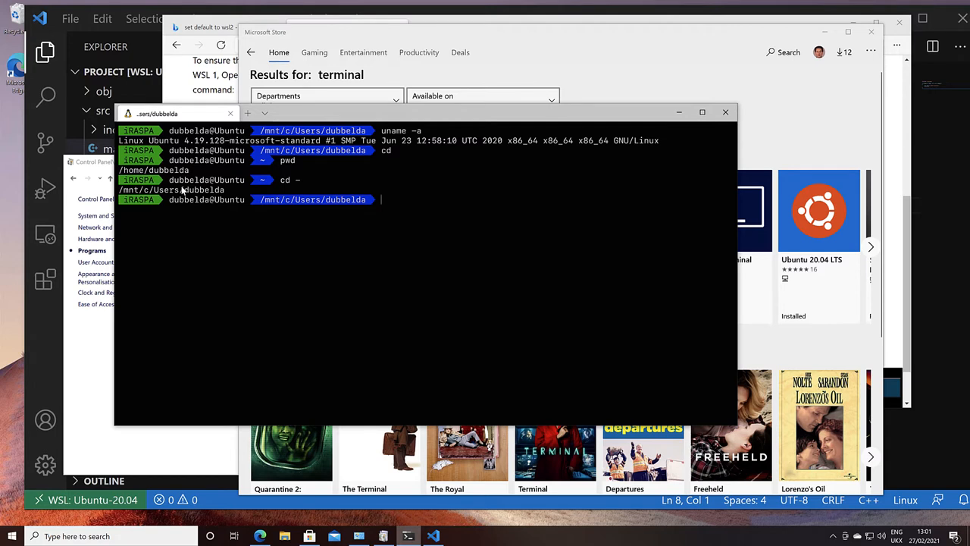
{"action": "mouse_move", "coordinate": [357, 43]}
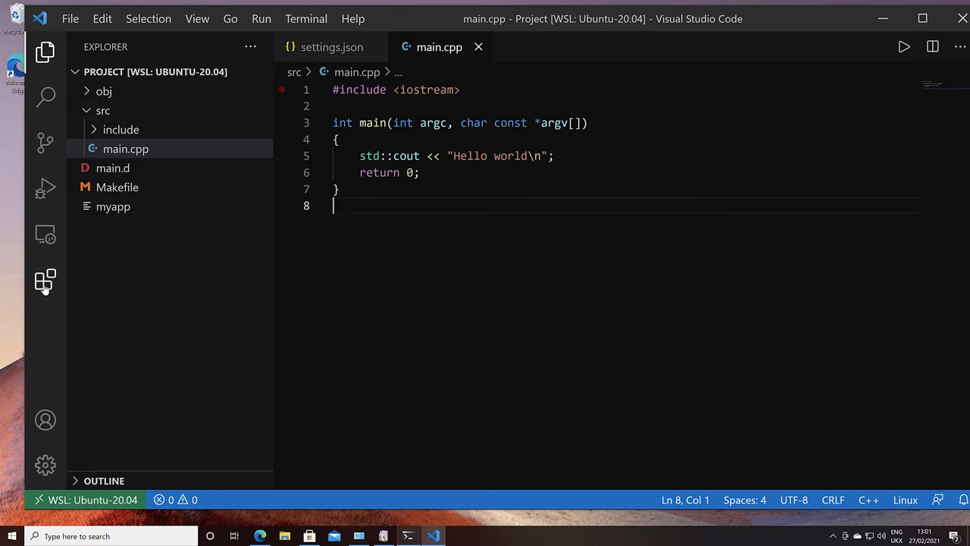
Step: Show the Local and WSL: Ubuntu-20.04 installed extensions, then dismiss the Command Palette
{"action": "left_click", "coordinate": [45, 280]}
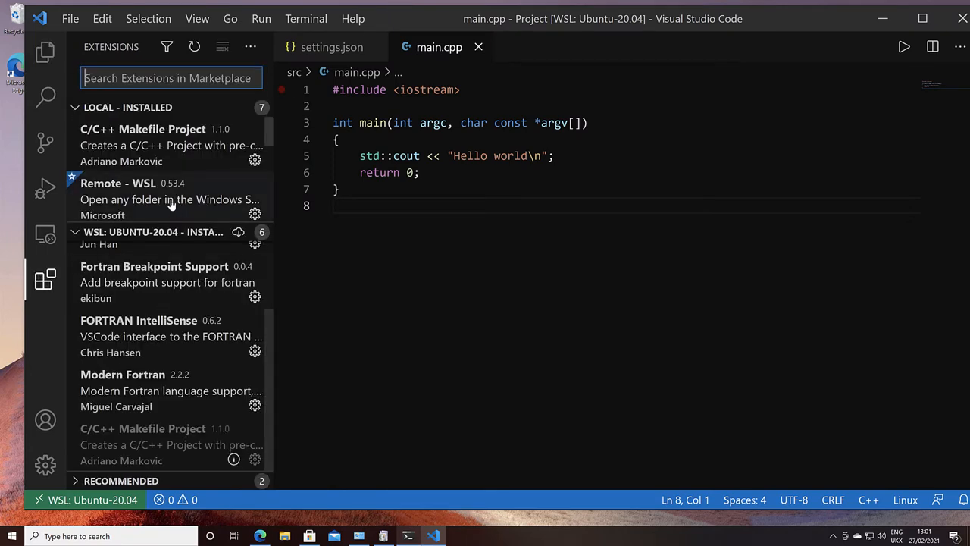
{"action": "mouse_move", "coordinate": [152, 190]}
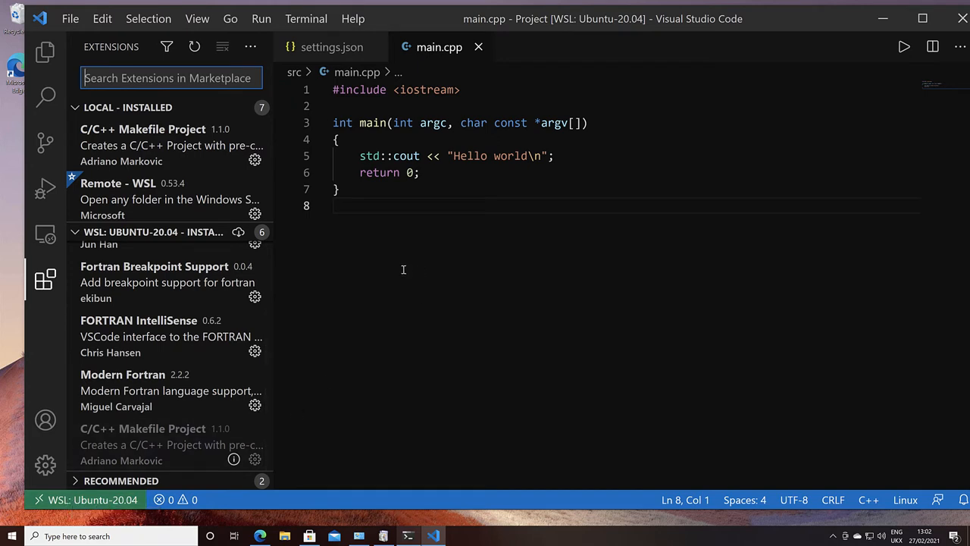
{"action": "mouse_move", "coordinate": [393, 241]}
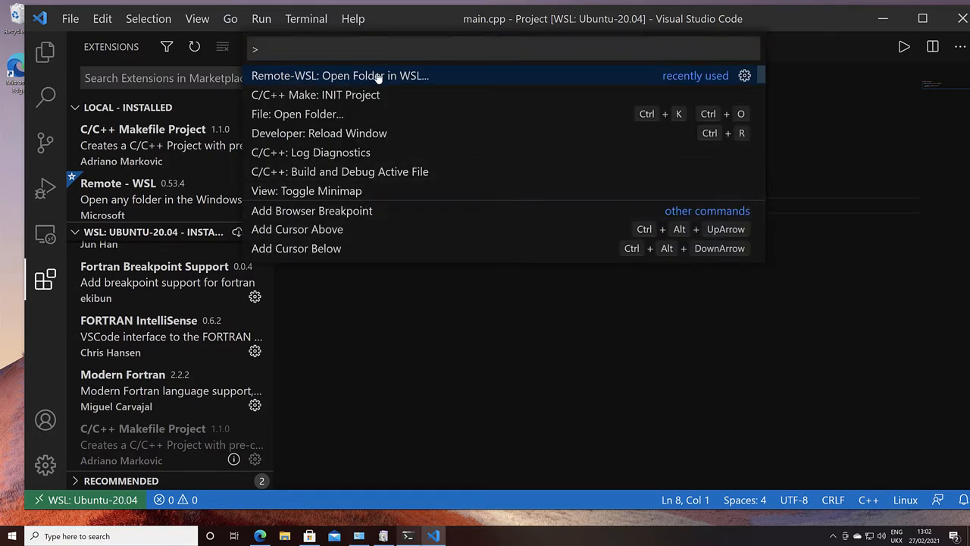
{"action": "left_click", "coordinate": [339, 75]}
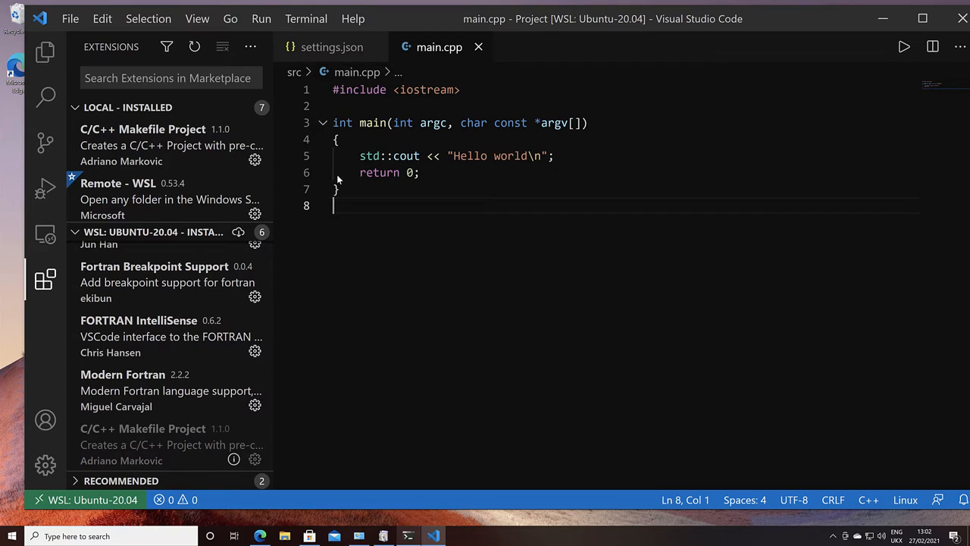
{"action": "mouse_move", "coordinate": [199, 100]}
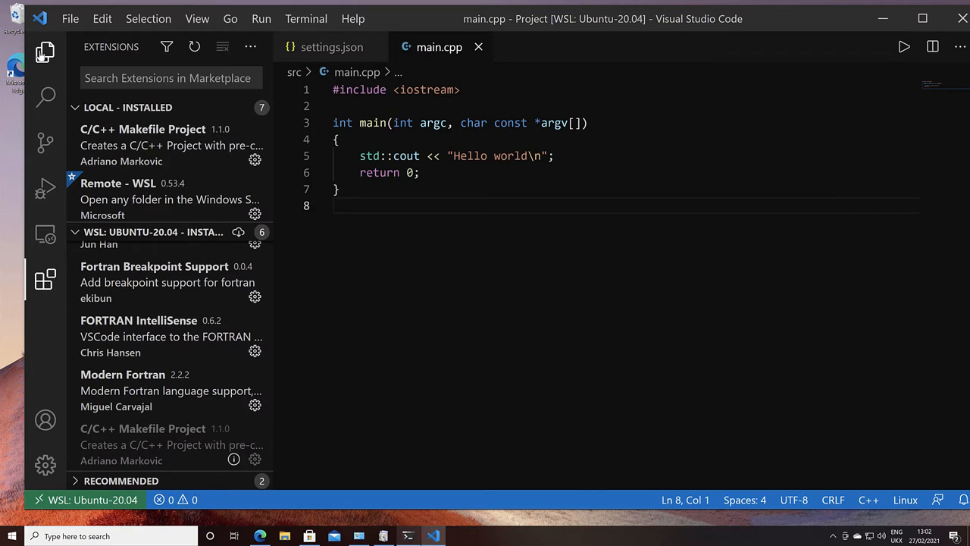
Step: Show the Explorer listing obj, src with main.cpp, main.d, Makefile and myapp
{"action": "left_click", "coordinate": [45, 52]}
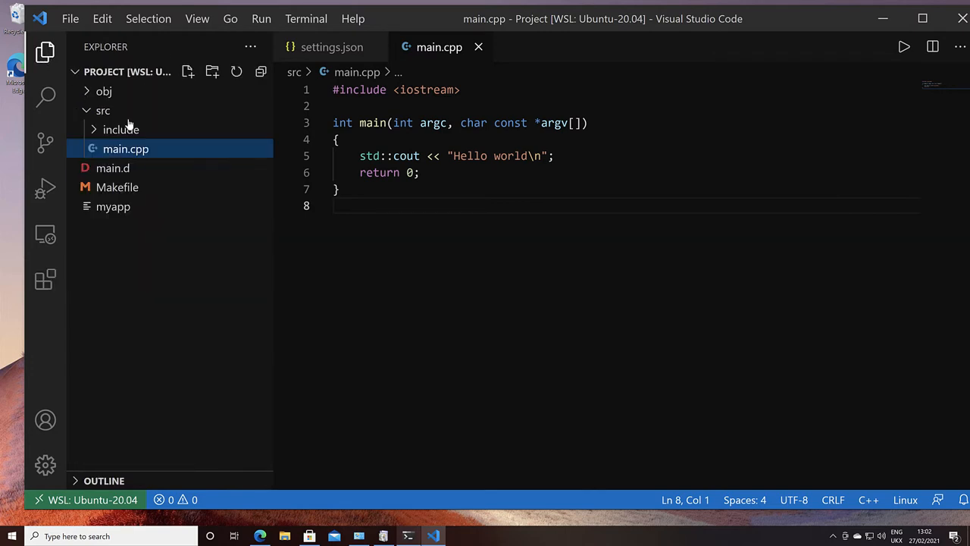
{"action": "mouse_move", "coordinate": [126, 148]}
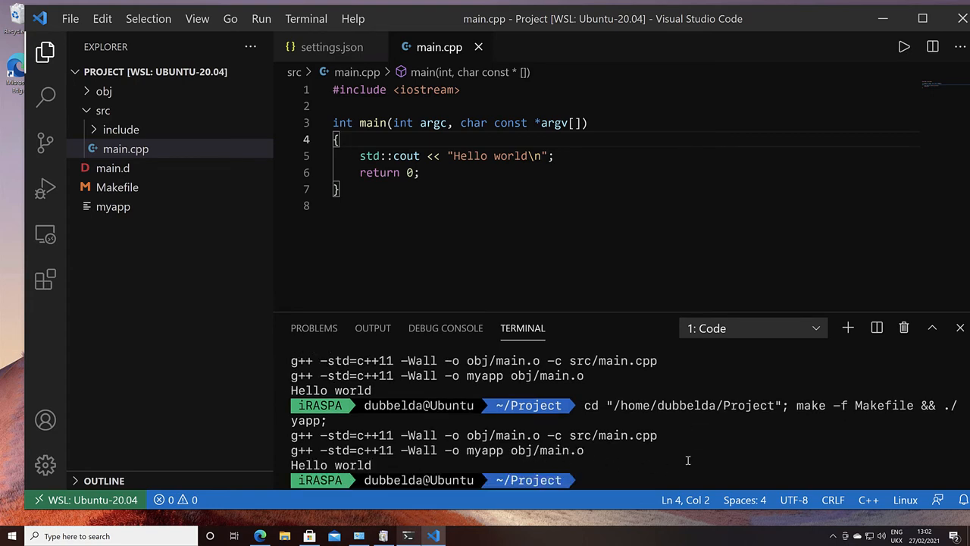
{"action": "mouse_move", "coordinate": [620, 451]}
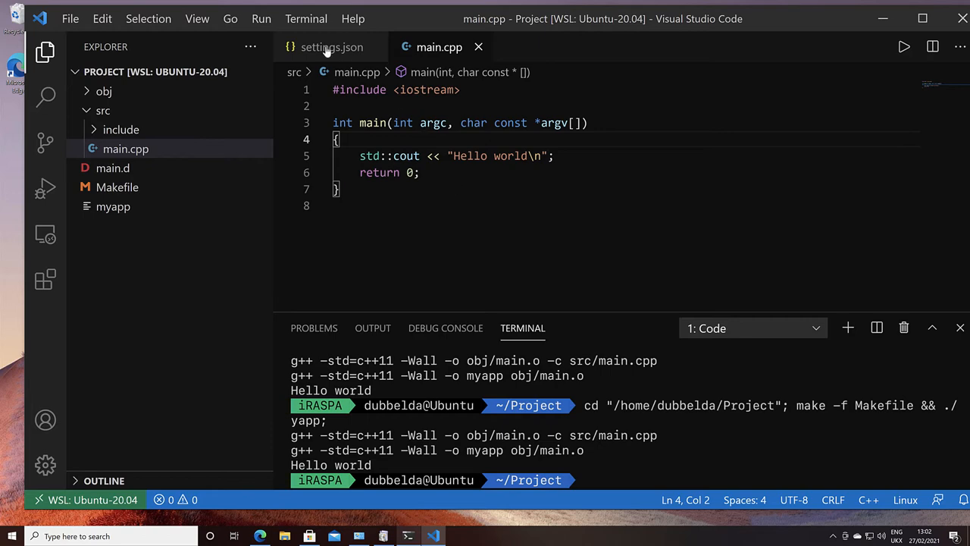
Step: Inspect code-runner.executorMap in user settings.json, mapping languages to make and ./myapp
{"action": "left_click", "coordinate": [331, 46]}
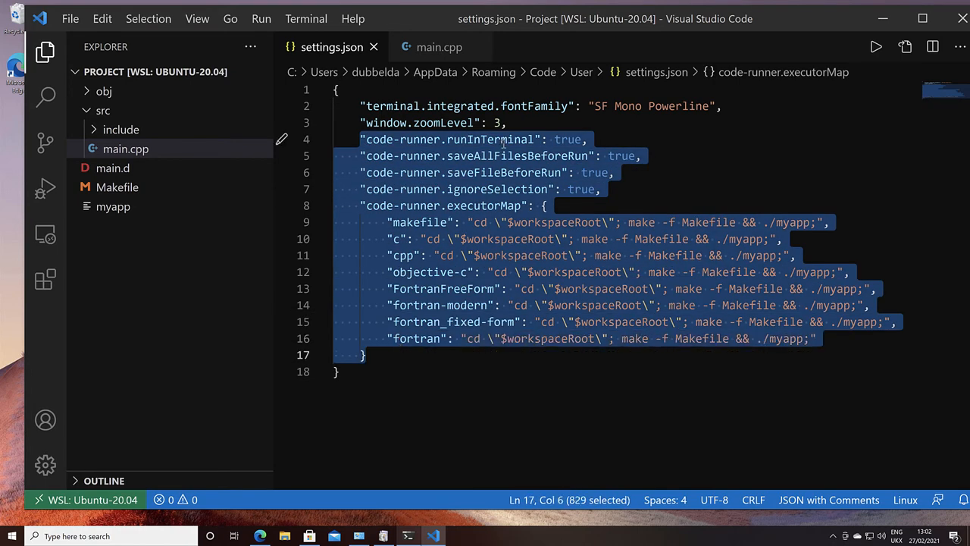
{"action": "right_click", "coordinate": [126, 149]}
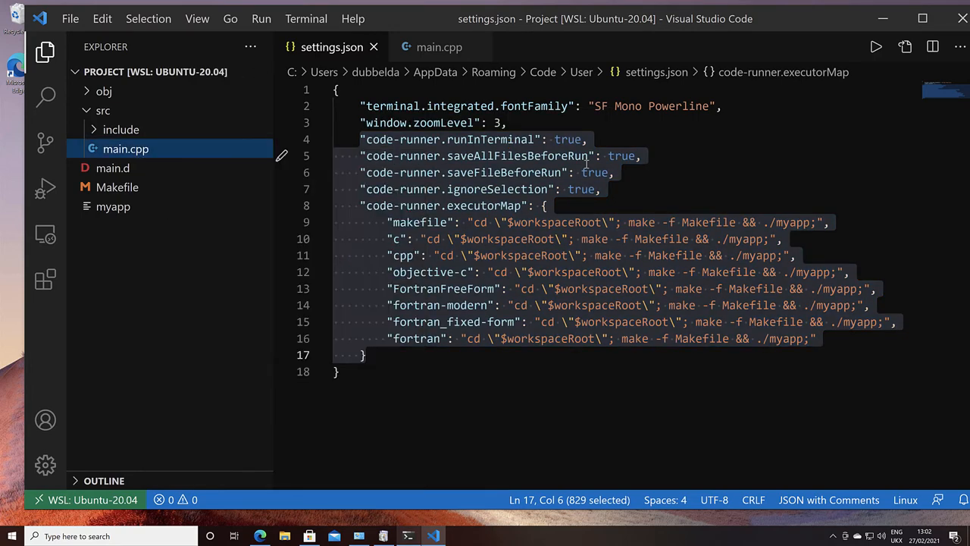
{"action": "mouse_move", "coordinate": [877, 47]}
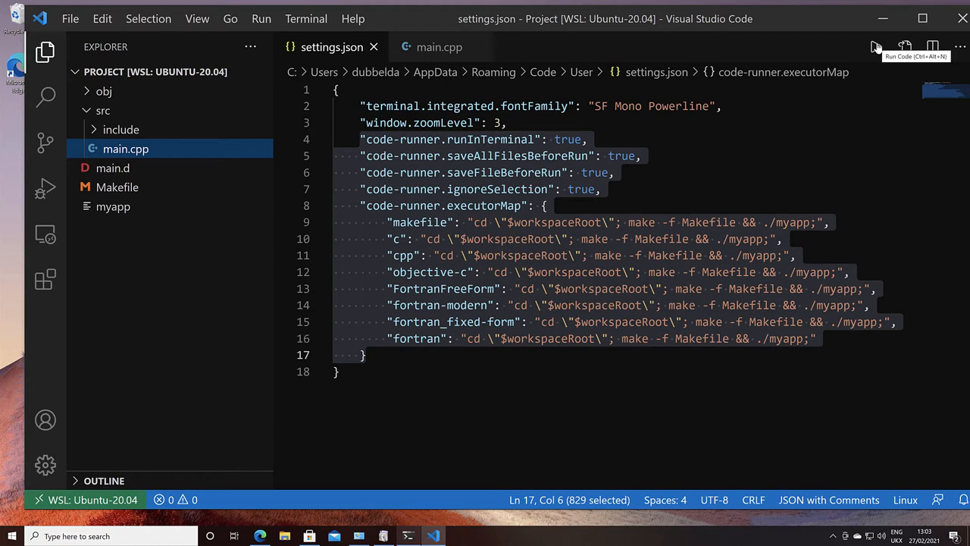
{"action": "left_click", "coordinate": [683, 123]}
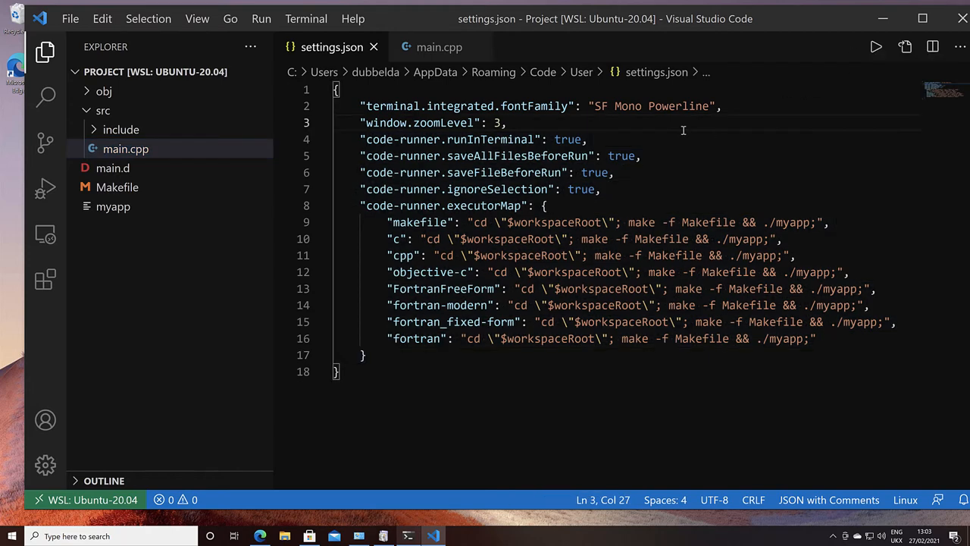
{"action": "mouse_move", "coordinate": [379, 106]}
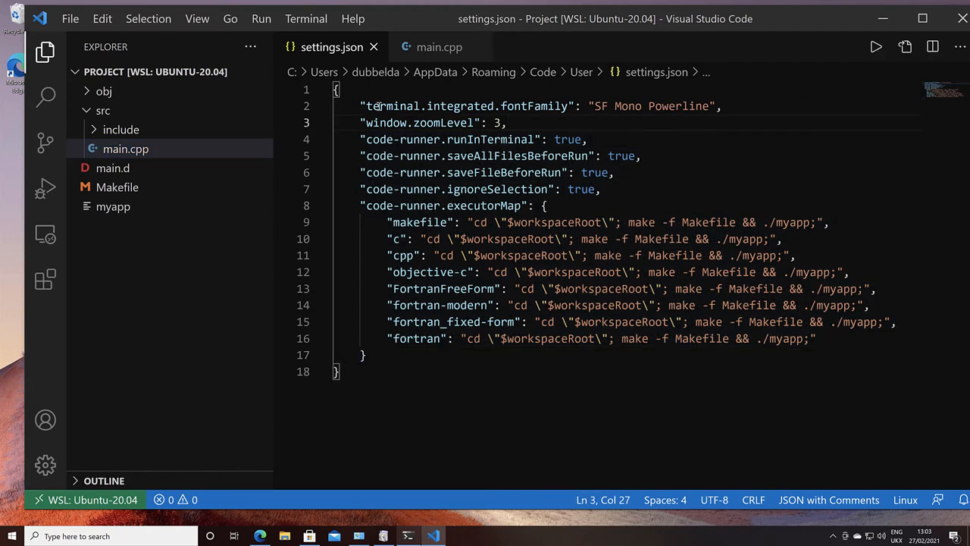
{"action": "mouse_move", "coordinate": [392, 107]}
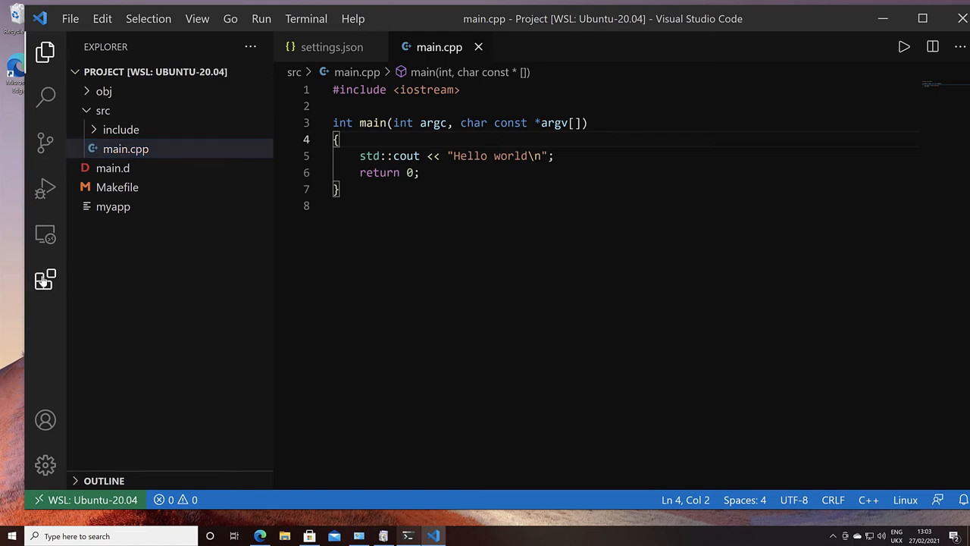
Step: List installed extensions, including C/C++ Makefile Project and Remote - WSL
{"action": "left_click", "coordinate": [44, 279]}
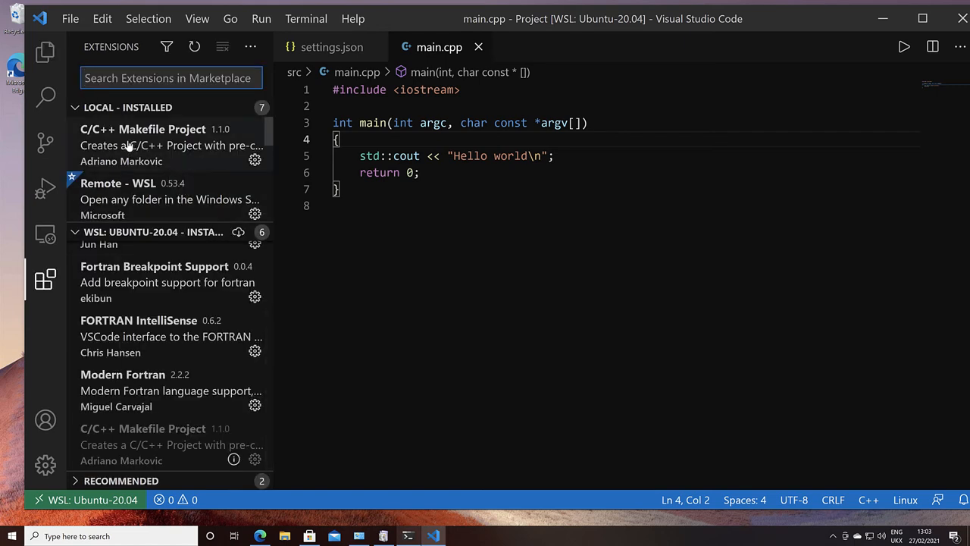
{"action": "mouse_move", "coordinate": [180, 132]}
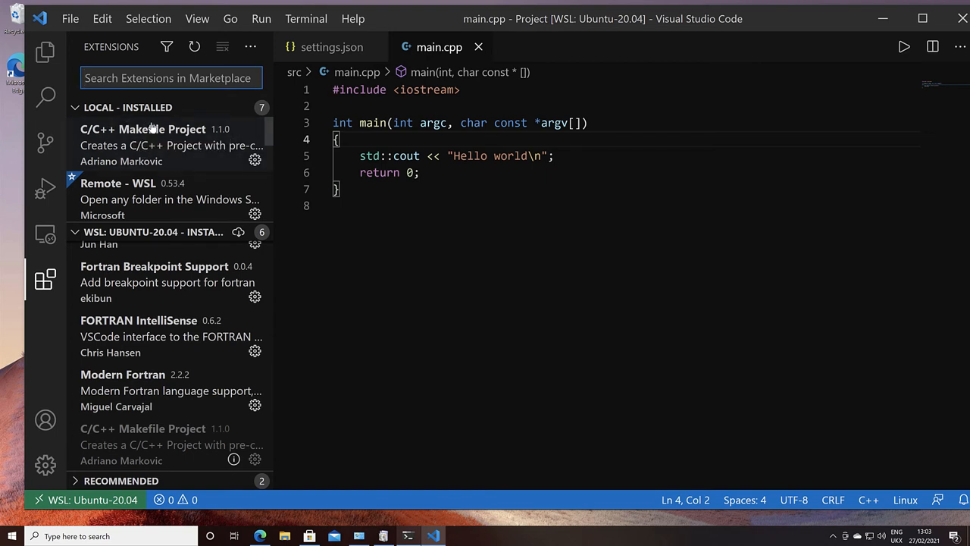
{"action": "mouse_move", "coordinate": [159, 241]}
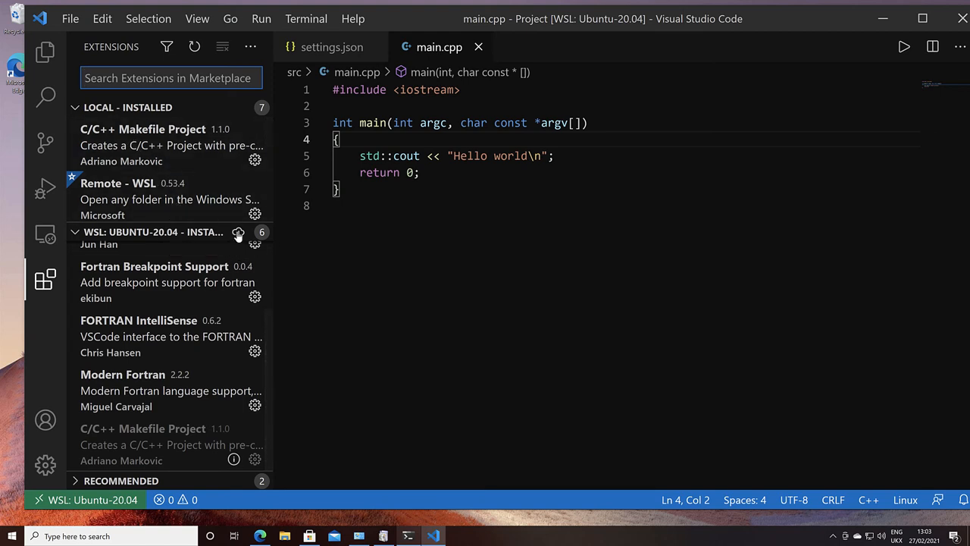
{"action": "mouse_move", "coordinate": [238, 234]}
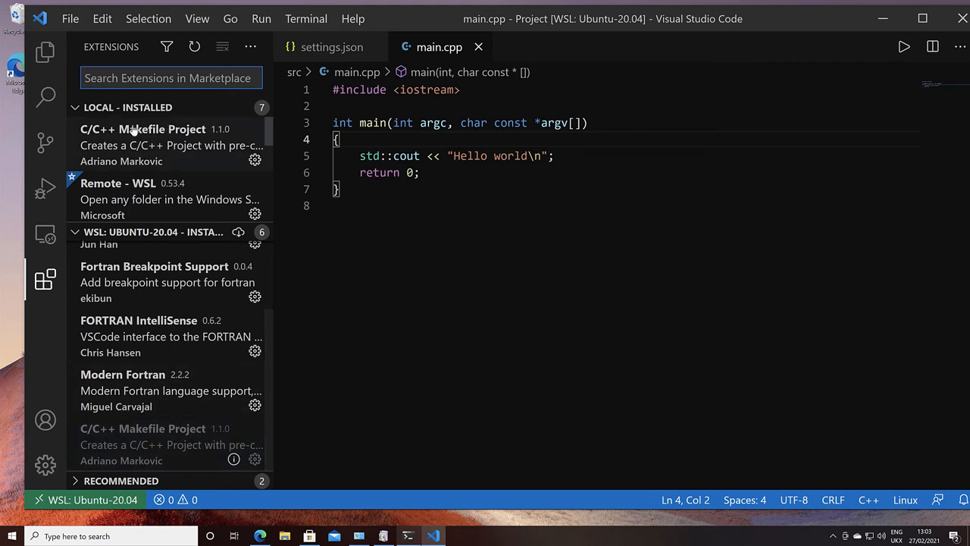
{"action": "mouse_move", "coordinate": [133, 129]}
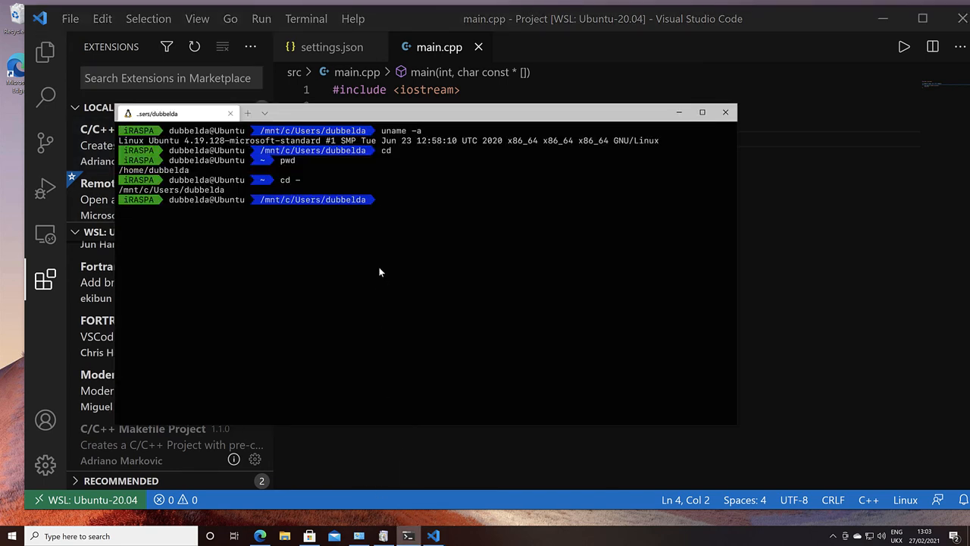
Step: Copy the Project folder into /home/dubbelda with cp -r, then return to VS Code
{"action": "type", "text": "cp -r"}
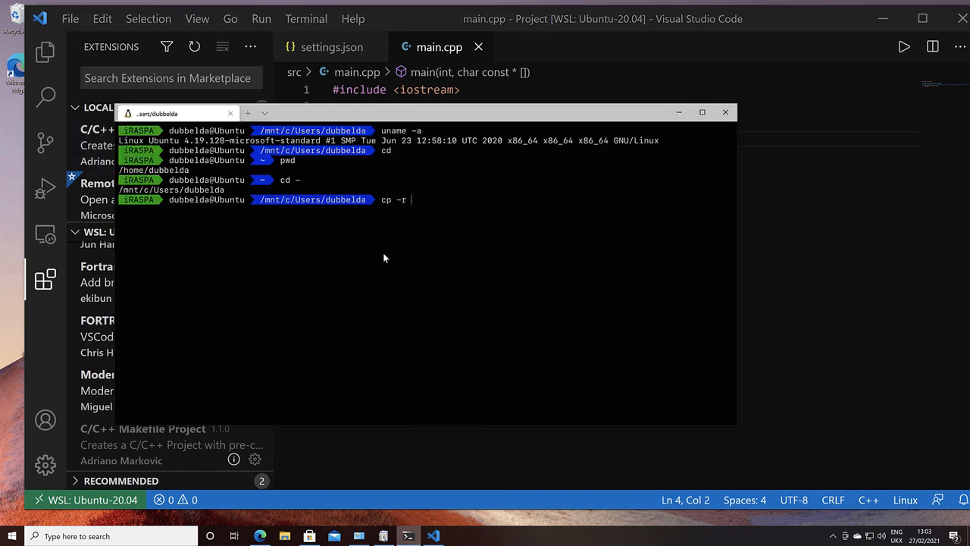
{"action": "type", "text": "Project /home/dubbelda"}
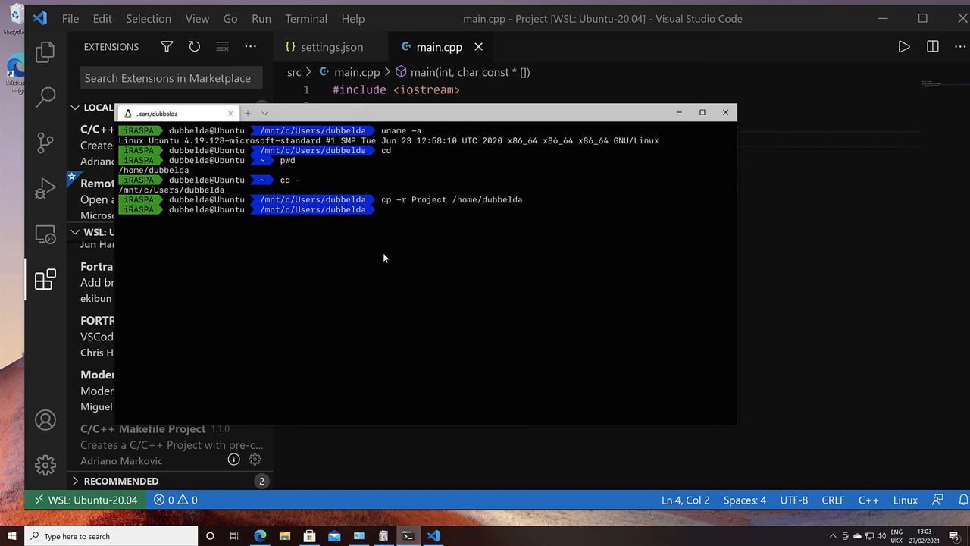
{"action": "left_click", "coordinate": [725, 112]}
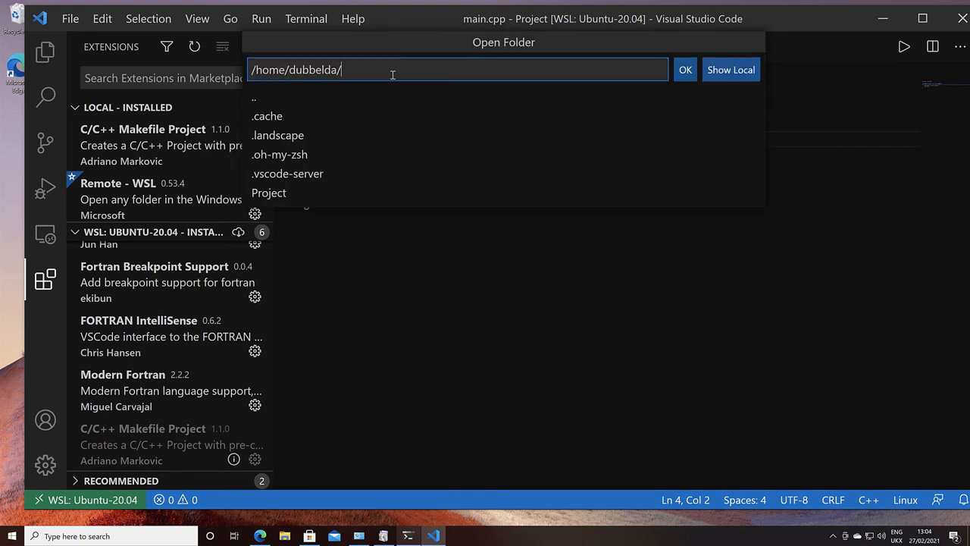
Step: Open Project from /home/dubbelda in WSL and list obj, src, Makefile and myapp
{"action": "left_click", "coordinate": [268, 193]}
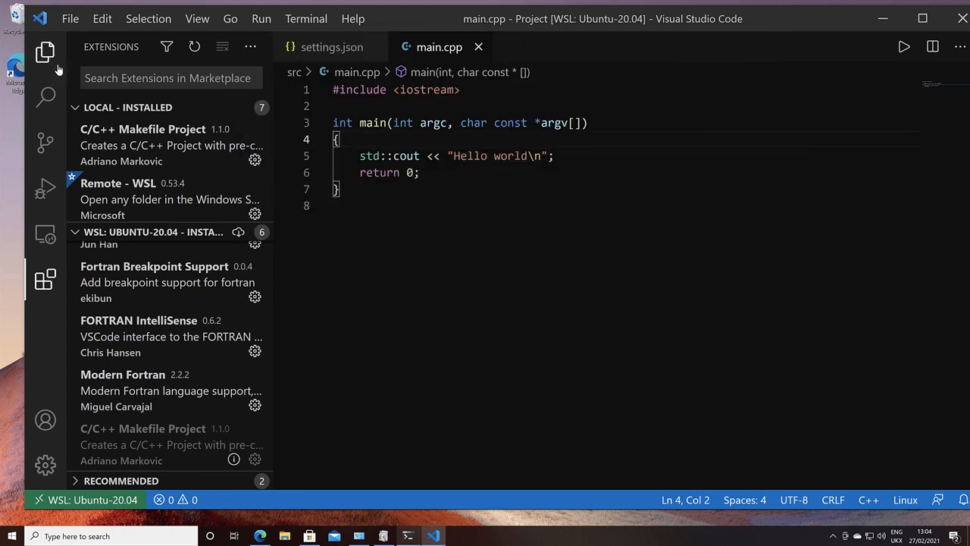
{"action": "left_click", "coordinate": [45, 52]}
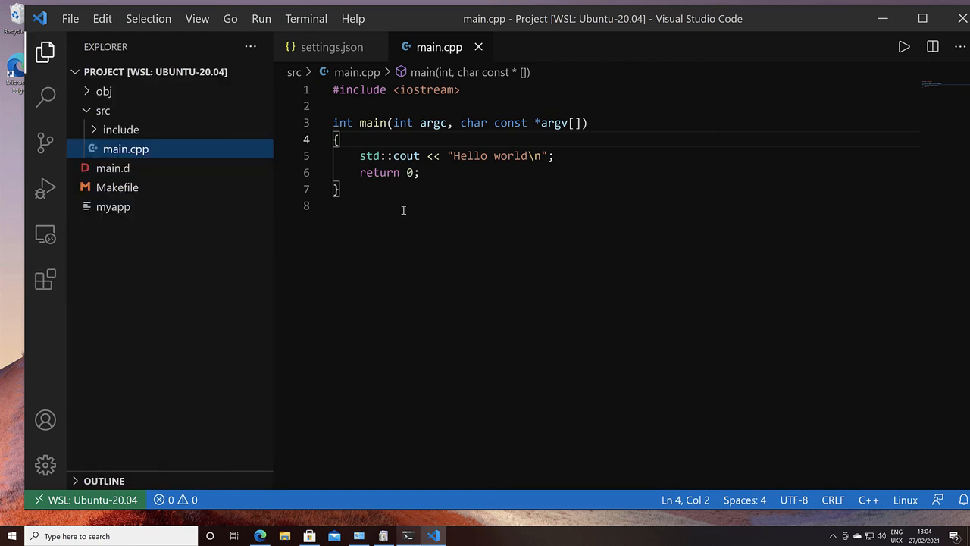